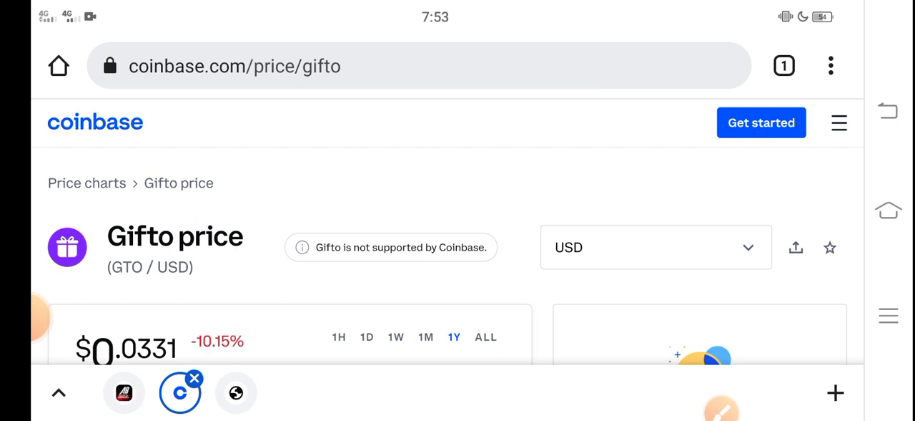
Step: Scroll to Gifto's chart and make a first annotation with the drawing tools, then dismiss them
{"action": "scroll", "scroll_direction": "down", "scroll_amount": 3}
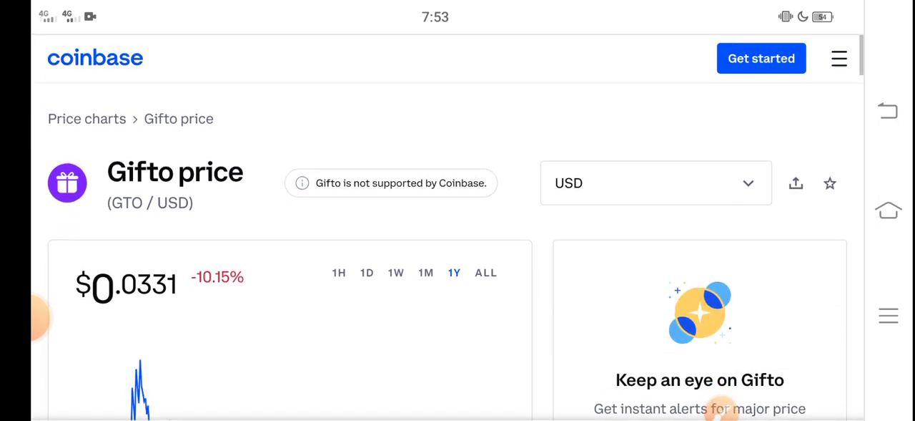
{"action": "scroll", "scroll_direction": "down", "scroll_amount": 3}
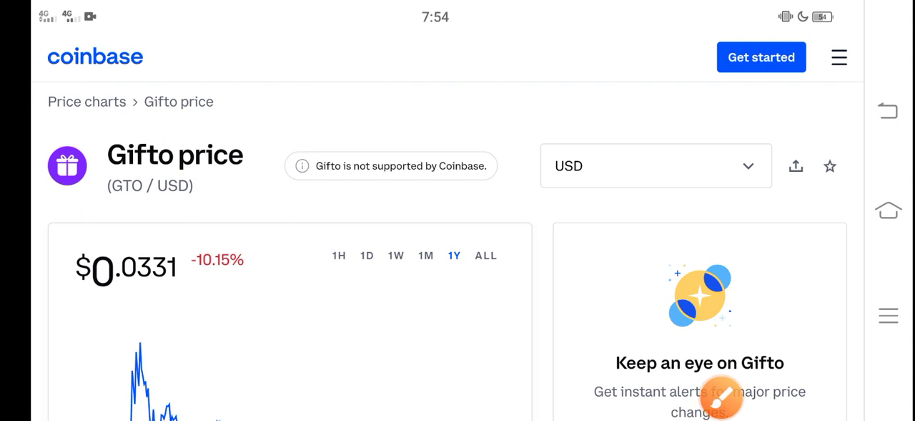
{"action": "left_click", "coordinate": [712, 397]}
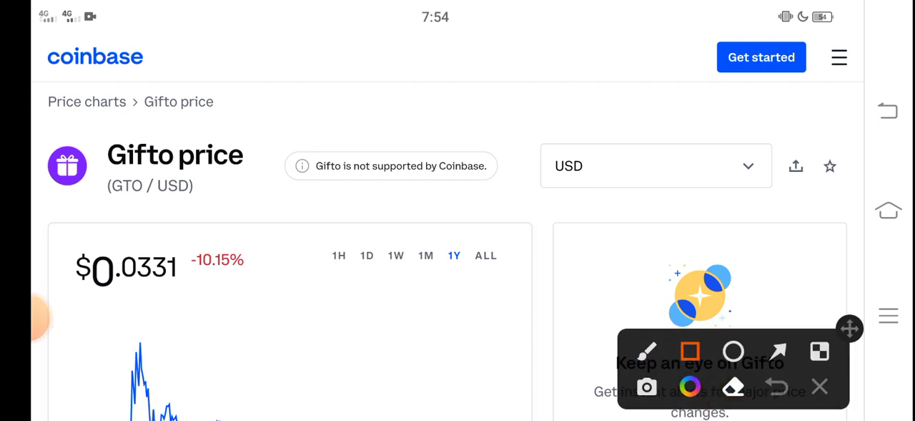
{"action": "left_click_drag", "start_coordinate": [64, 229], "coordinate": [217, 300]}
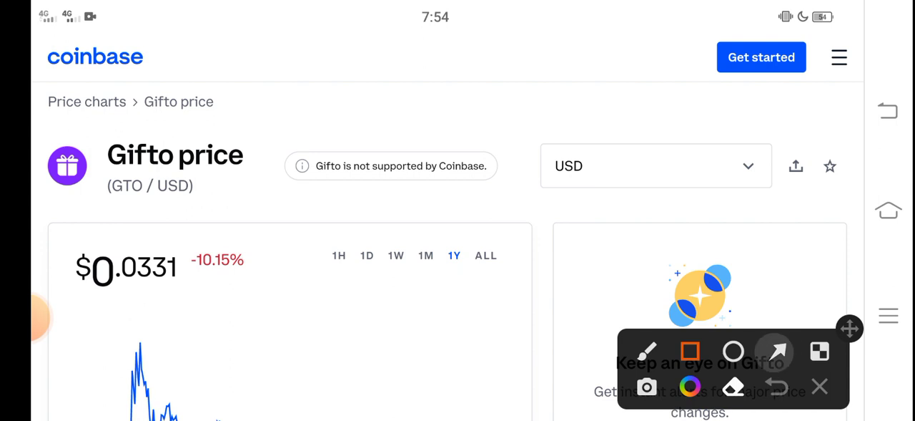
{"action": "left_click", "coordinate": [775, 350]}
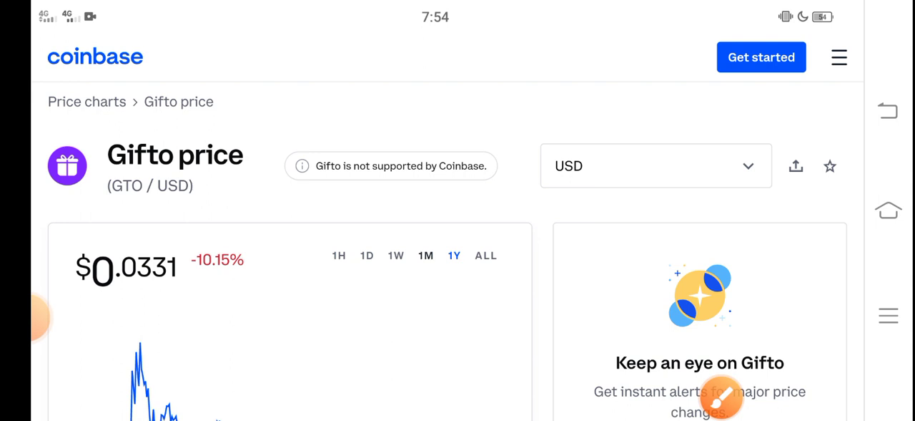
Step: Switch the chart to 1M and draw a red arrow pointing at the -44.41% change
{"action": "left_click", "coordinate": [426, 255]}
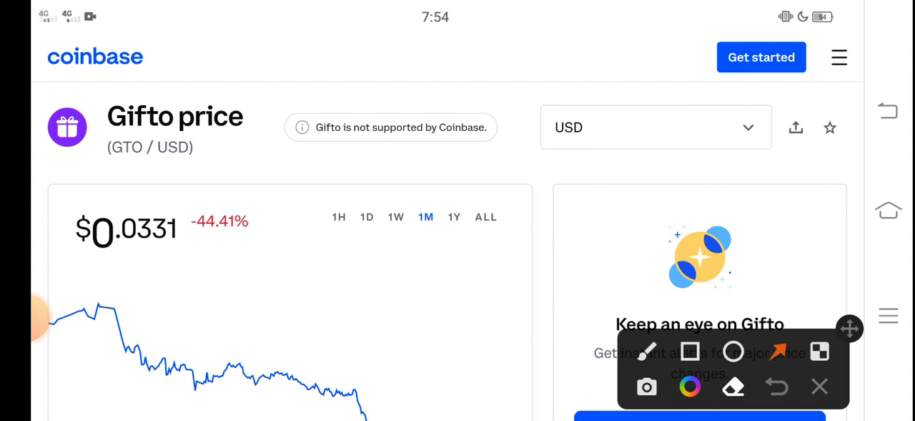
{"action": "left_click_drag", "start_coordinate": [172, 365], "coordinate": [184, 275]}
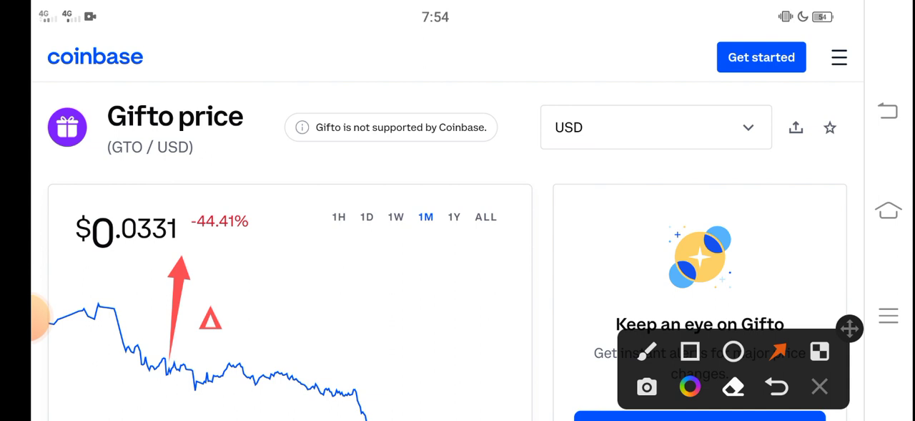
Step: Trace a red line along the January decline from the early peak down to the Jan 24 low
{"action": "scroll", "scroll_direction": "down", "scroll_amount": 3}
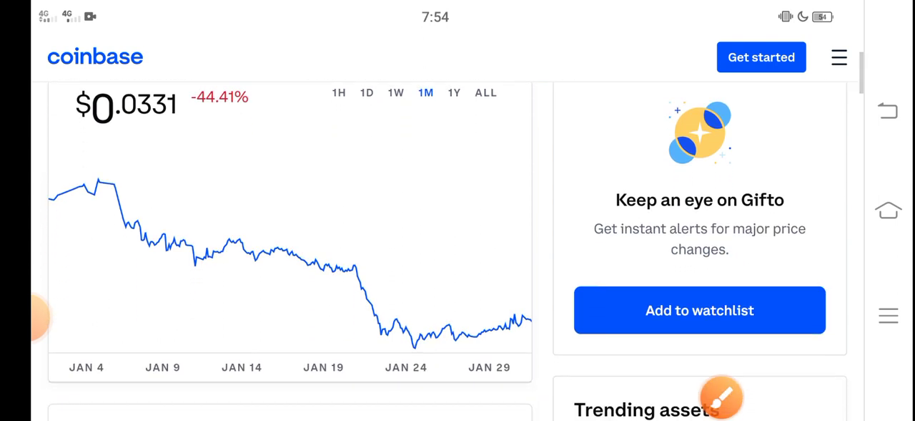
{"action": "scroll", "scroll_direction": "down", "scroll_amount": 3}
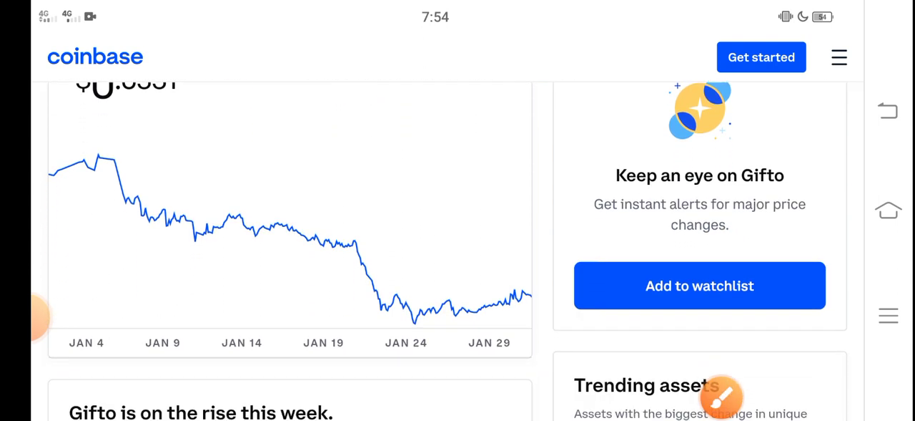
{"action": "left_click_drag", "start_coordinate": [97, 164], "coordinate": [286, 243]}
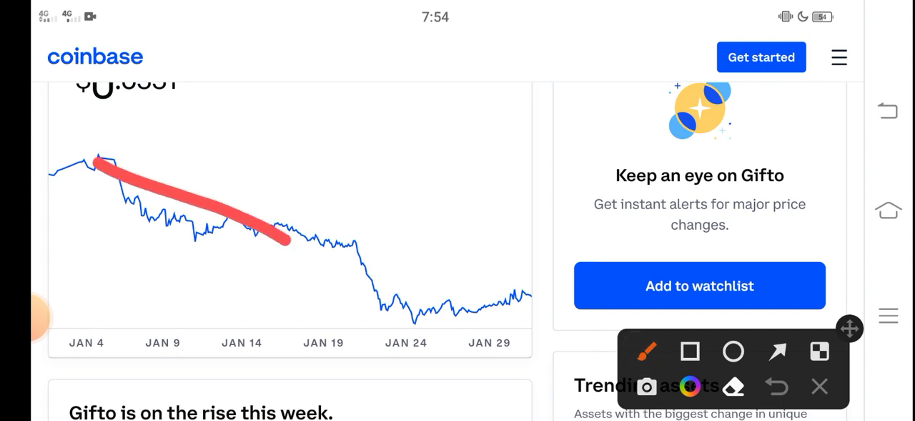
{"action": "left_click_drag", "start_coordinate": [286, 240], "coordinate": [403, 336]}
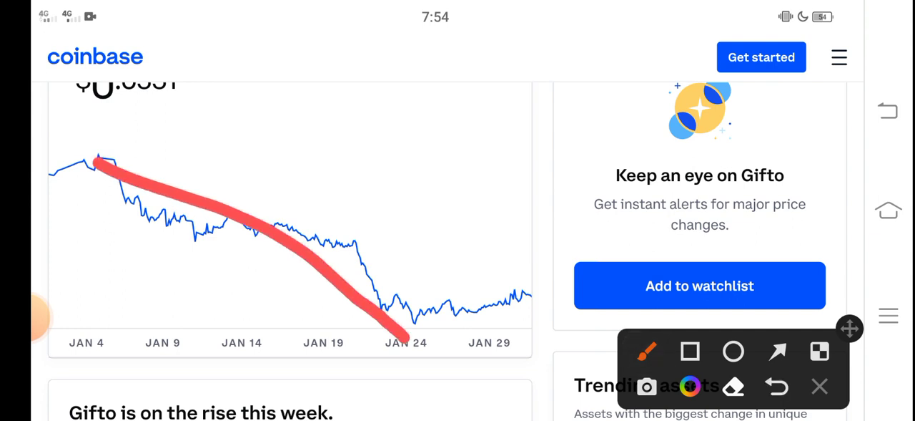